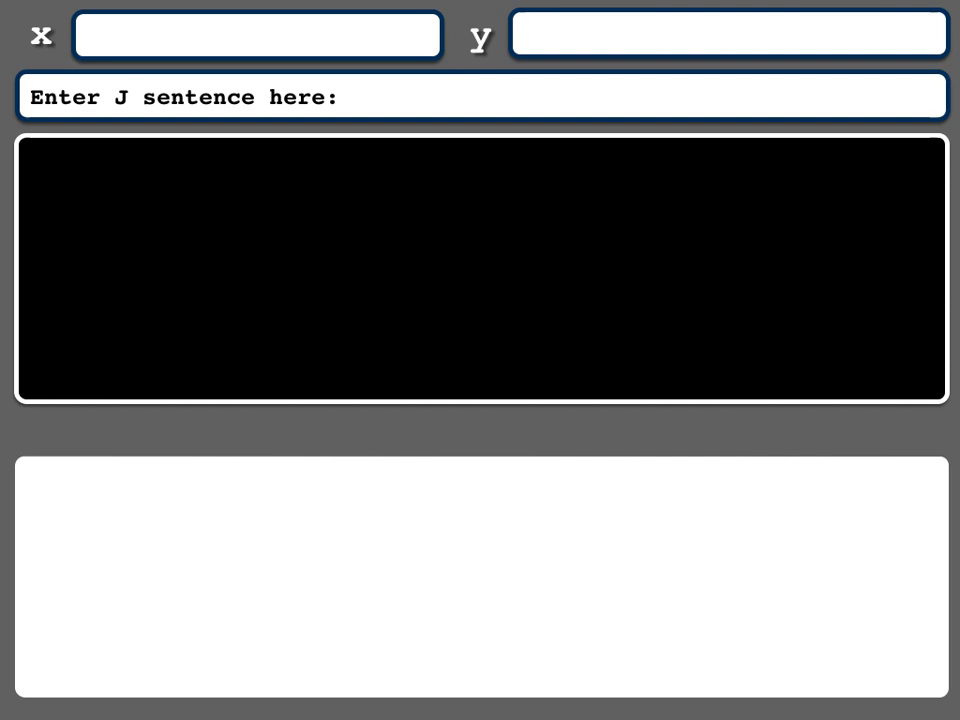
# Step: Begin the J sentence with its opening run: the running-sum +/ prefix, at-conjunctions and an open parenthesis and quote
pyautogui.write('+/\\@')
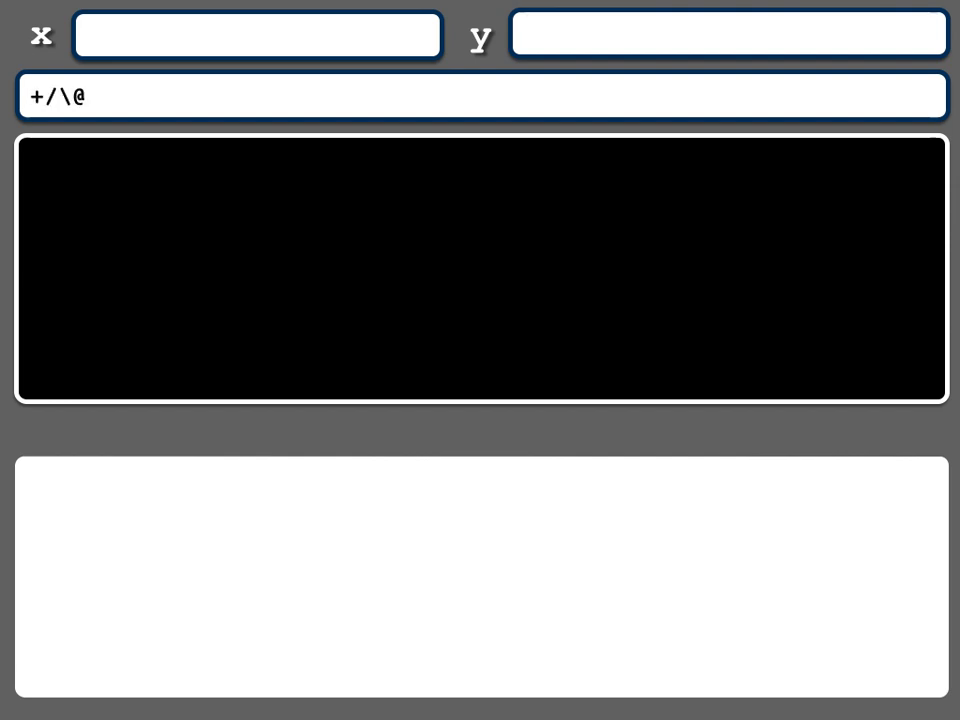
pyautogui.write("}:@(-//.@('(")
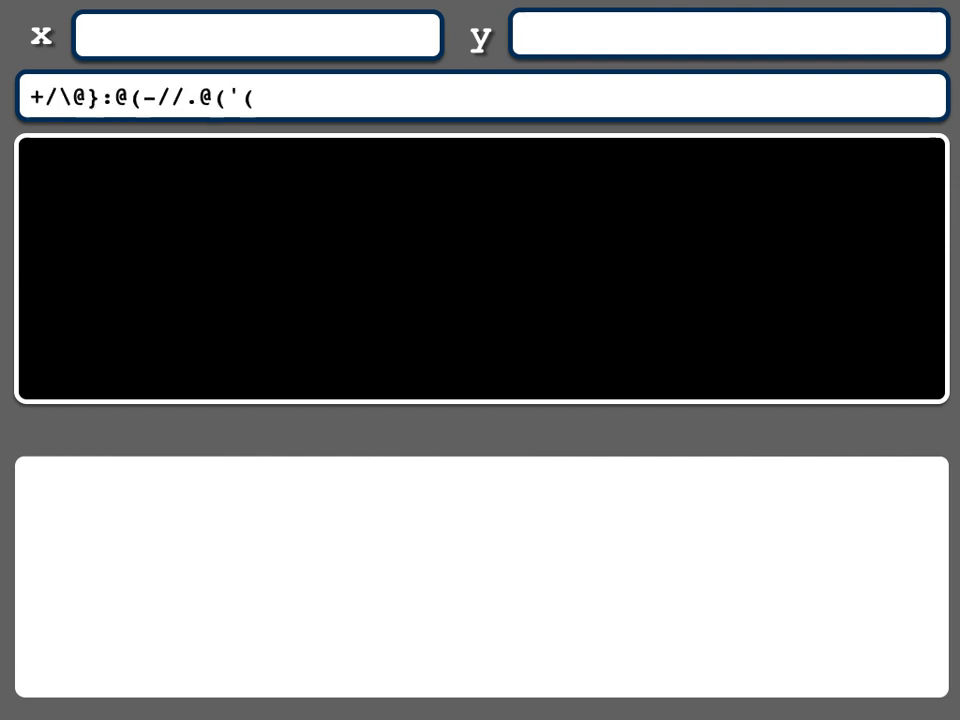
pyautogui.write(')\'"_ =/ ]))')
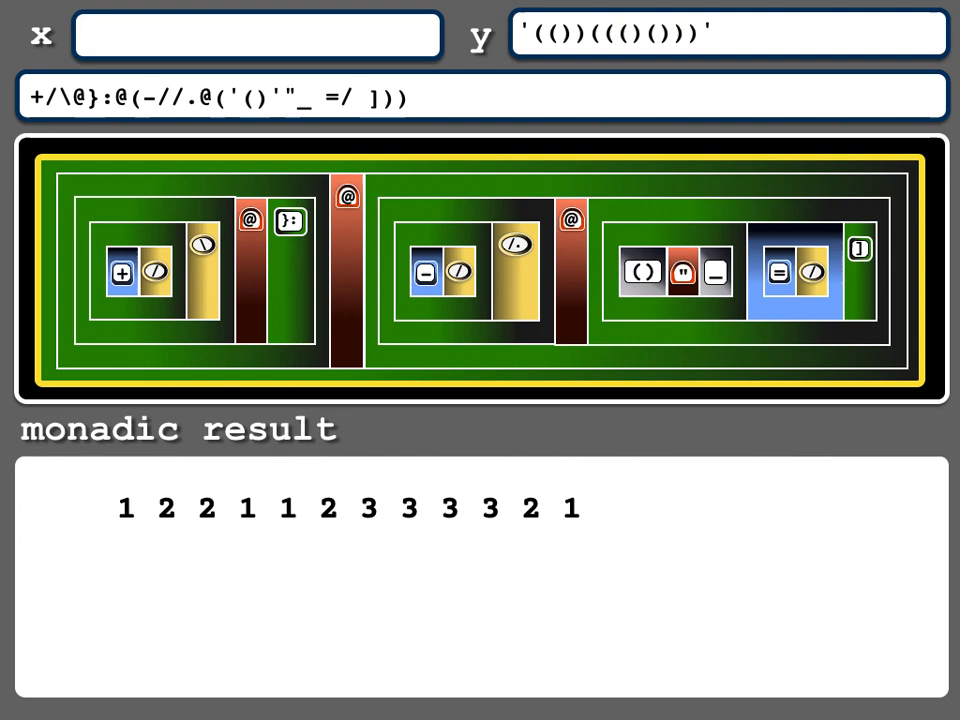
# Step: Show the argument y in the lower panel as separately boxed parenthesis characters
pyautogui.write('2')
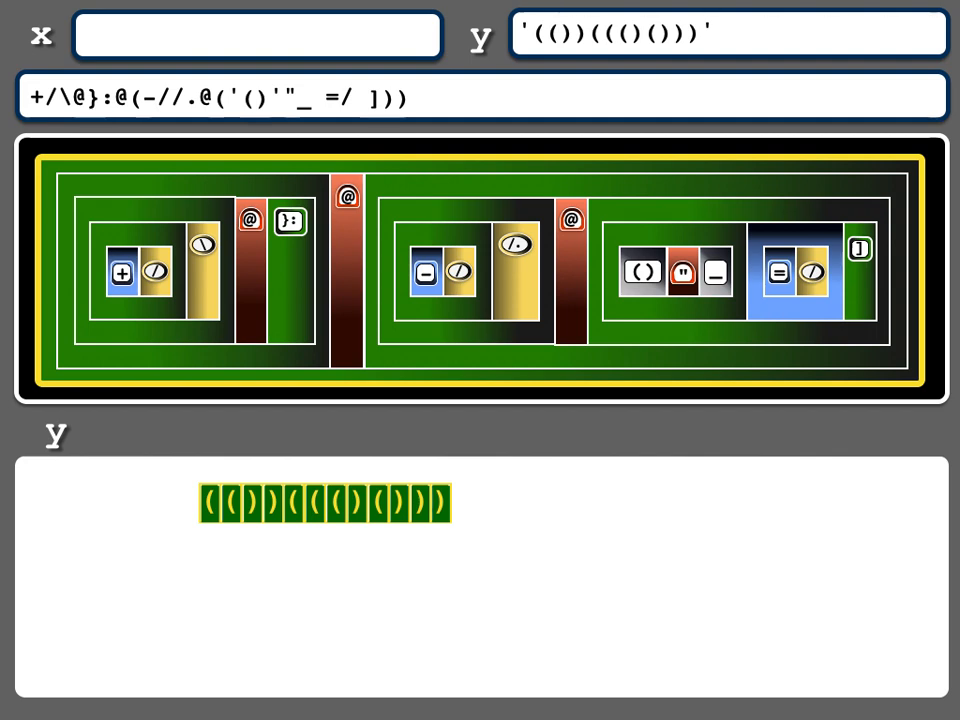
# Step: Select the ] box at the right end and show the Information panel for monadic Same
pyautogui.click(858, 248)
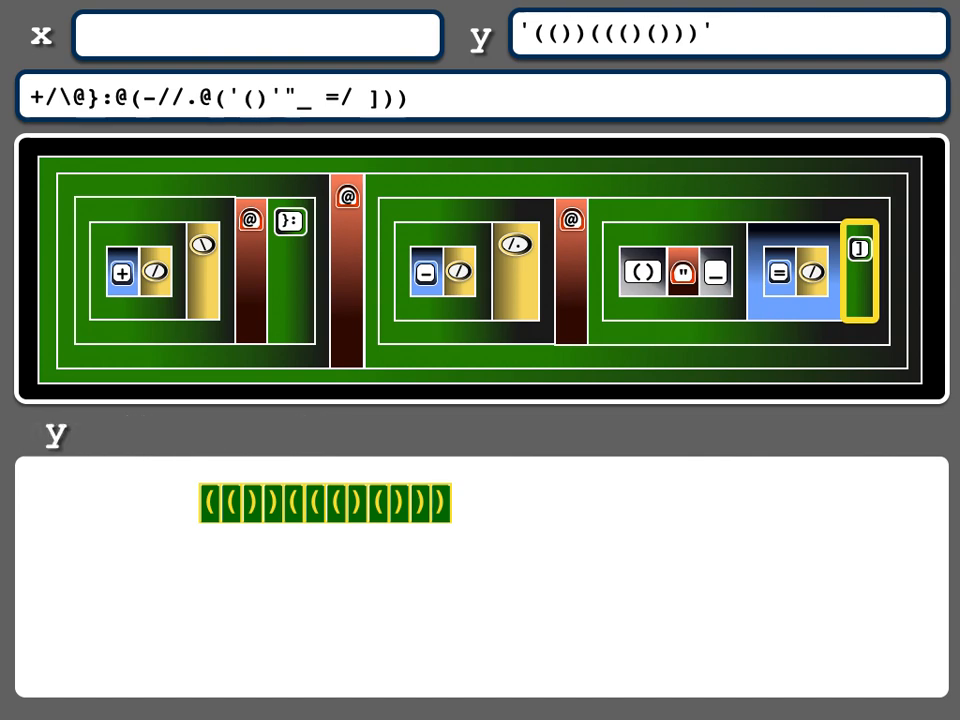
pyautogui.click(860, 248)
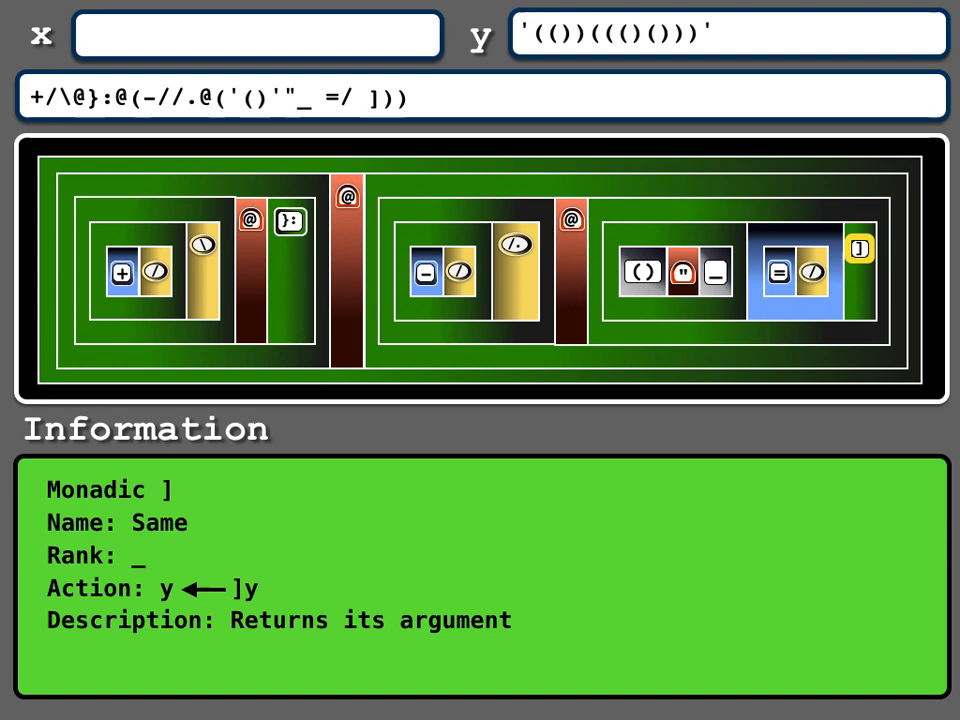
# Step: View the Table adverb NuVoc page, then show the =/ part's two-row Boolean result
pyautogui.click(780, 270)
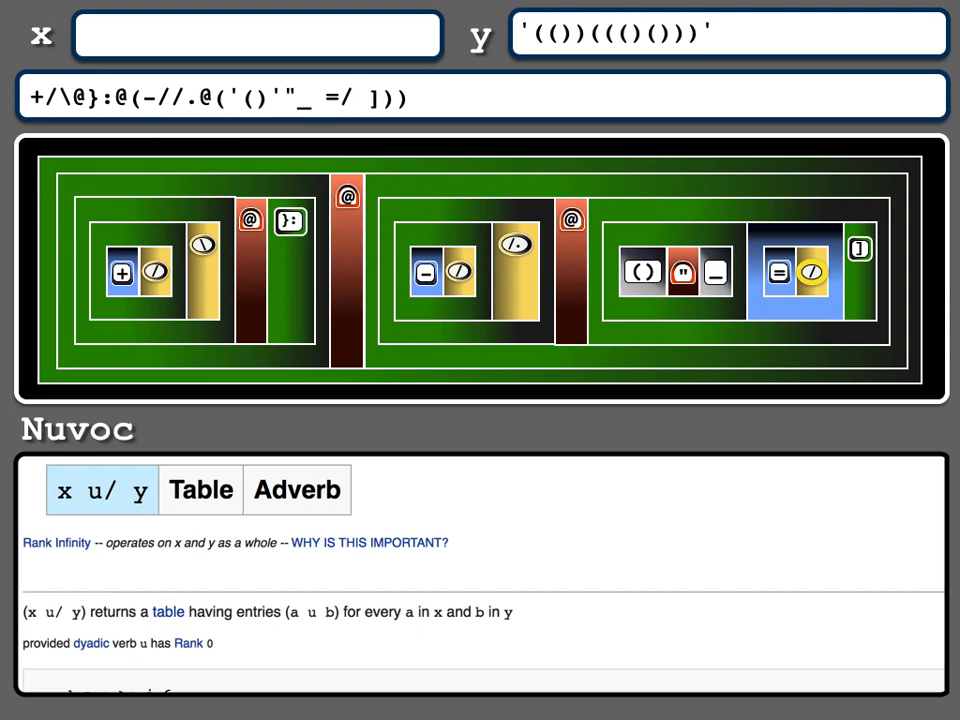
pyautogui.click(778, 272)
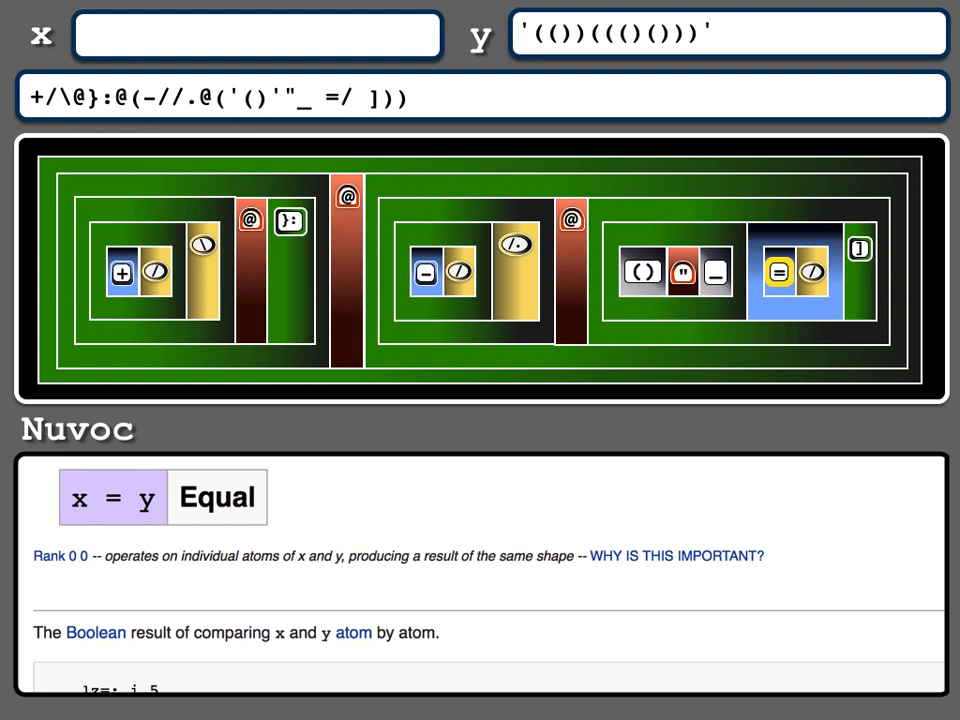
pyautogui.click(780, 272)
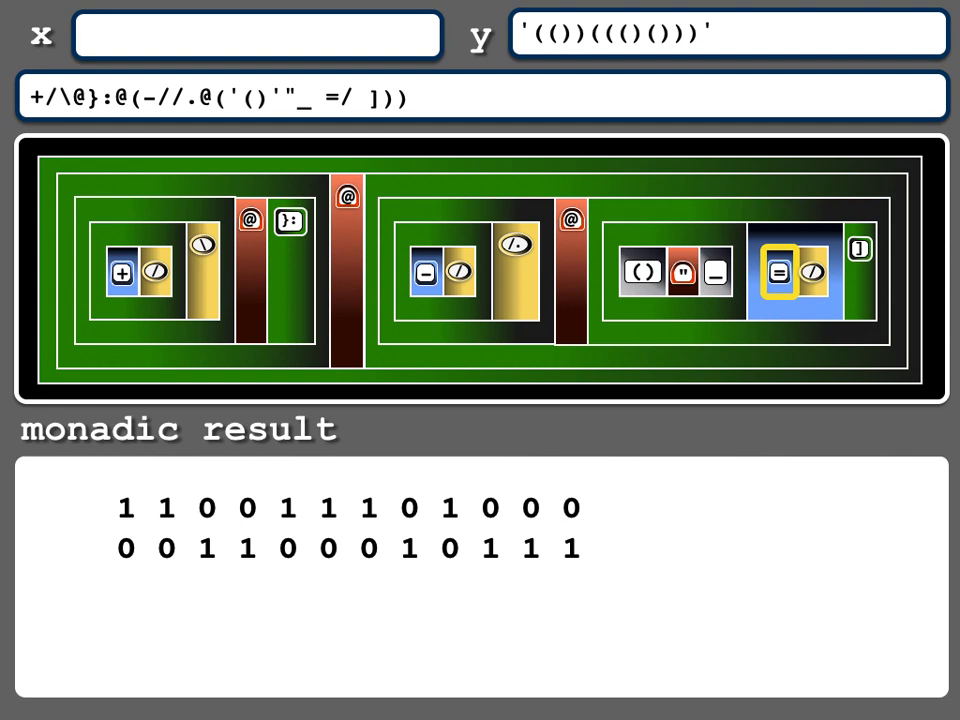
# Step: Show the x argument of the equality table, the boxed two-character string ()
pyautogui.click(778, 272)
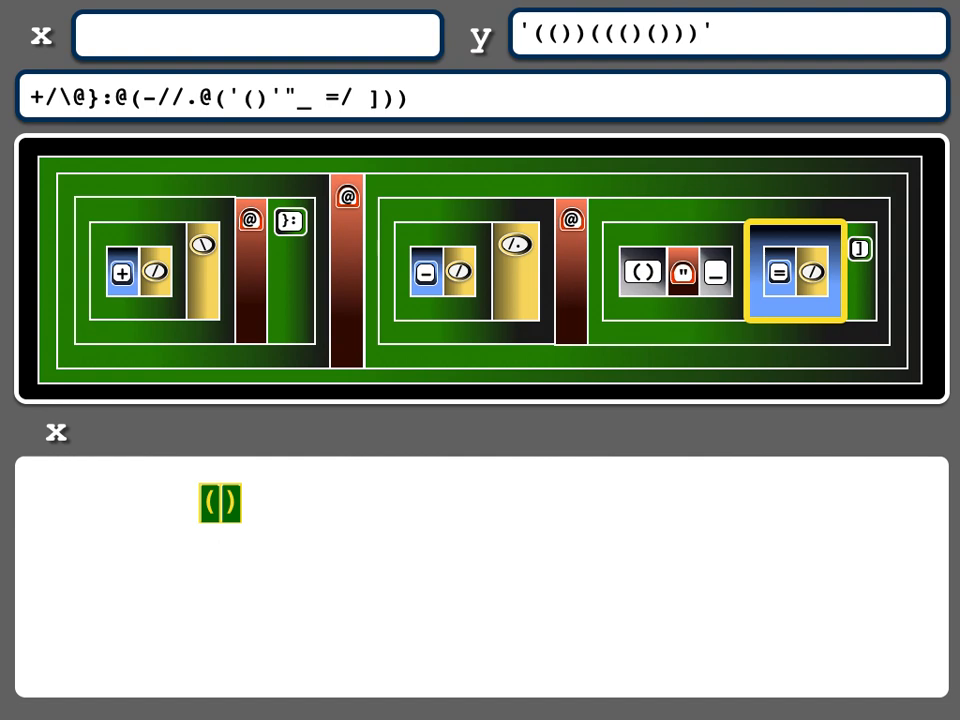
# Step: Show the value of the infinity noun _ used as the rank operand
pyautogui.click(644, 272)
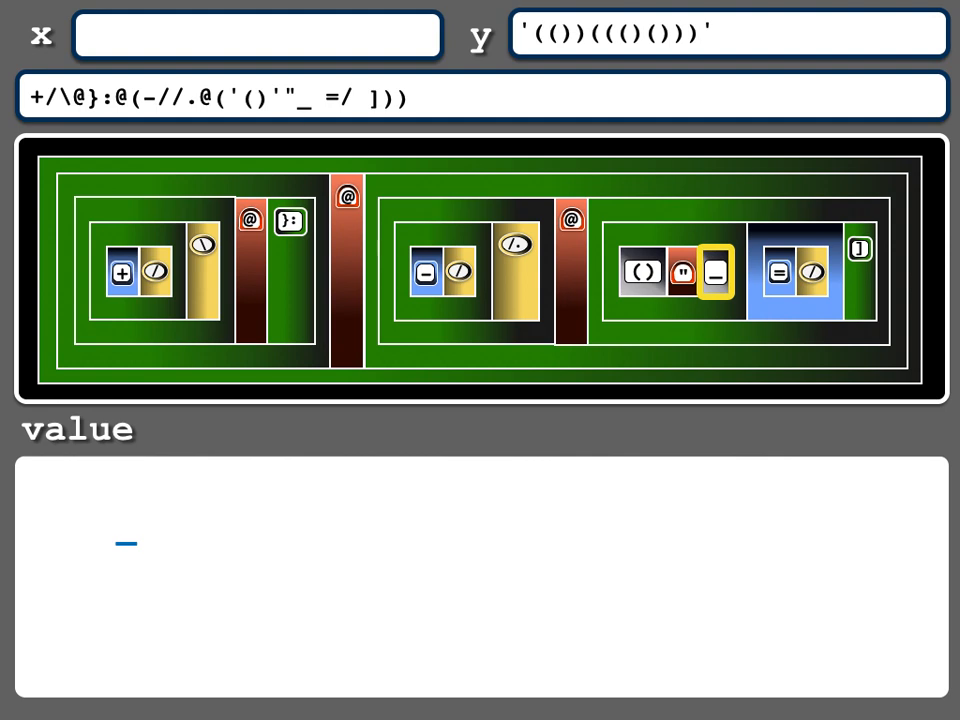
pyautogui.moveTo(126, 542)
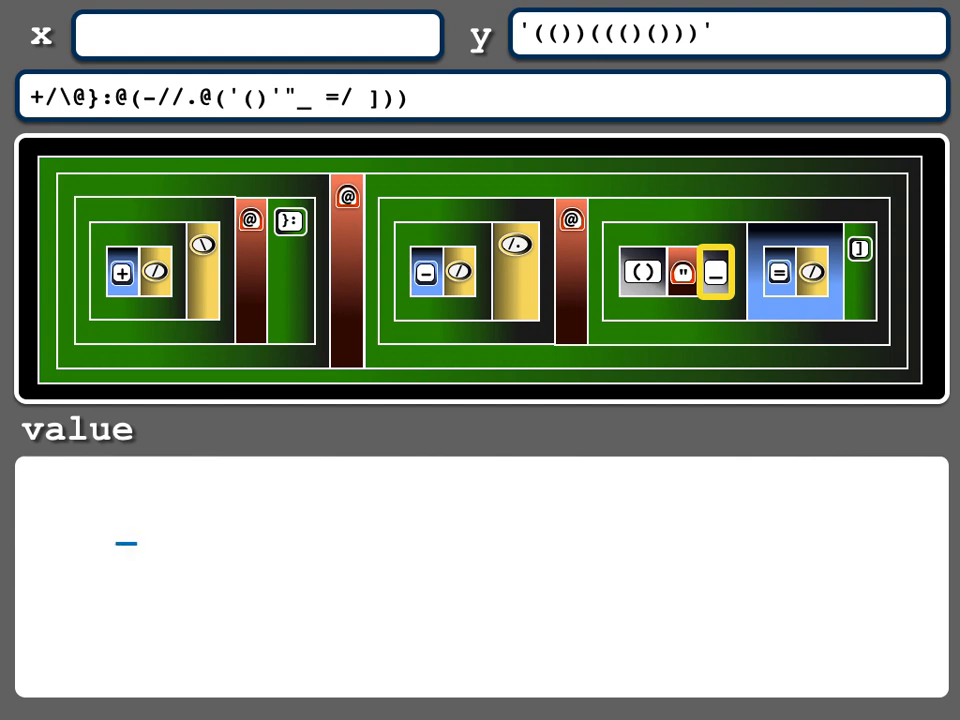
# Step: Show the () literal's value, then the rank conjunction result pairing () with infinity
pyautogui.click(642, 272)
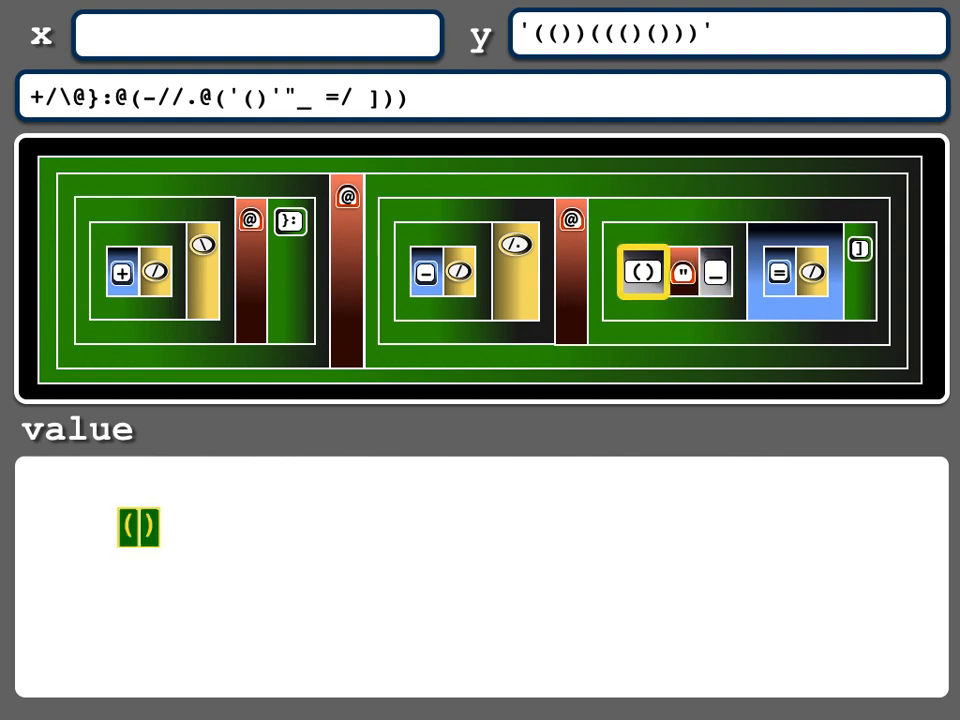
pyautogui.moveTo(150, 528)
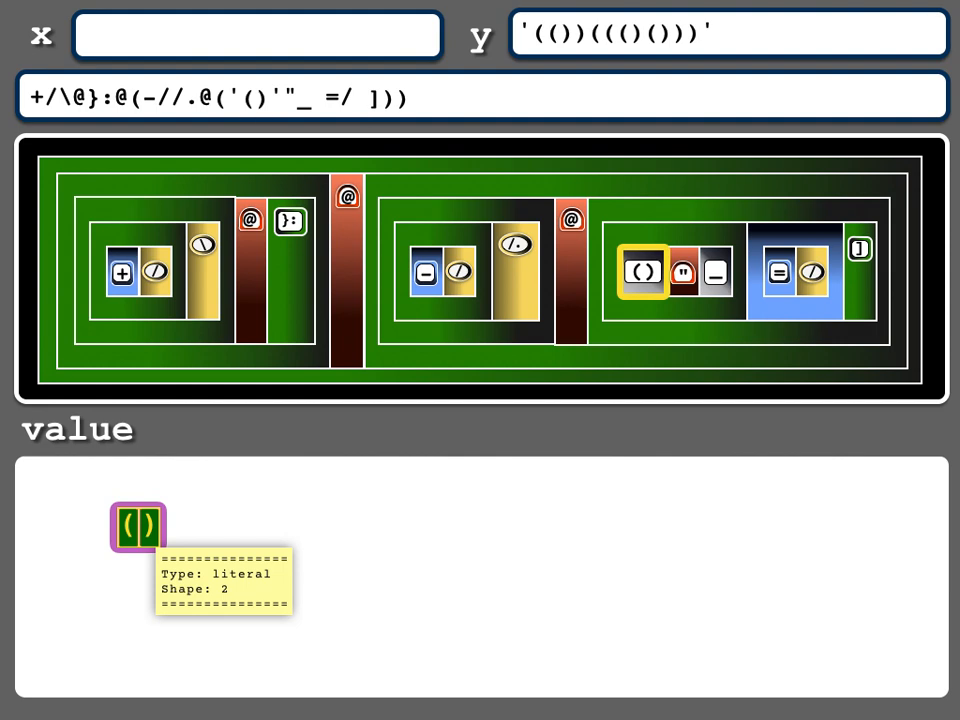
pyautogui.click(684, 272)
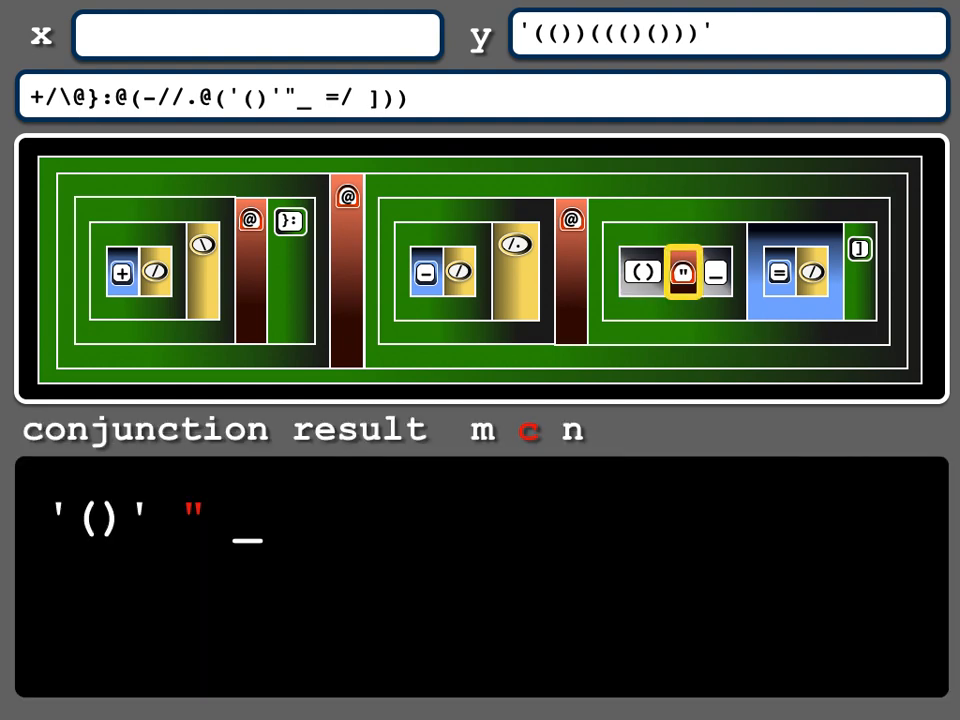